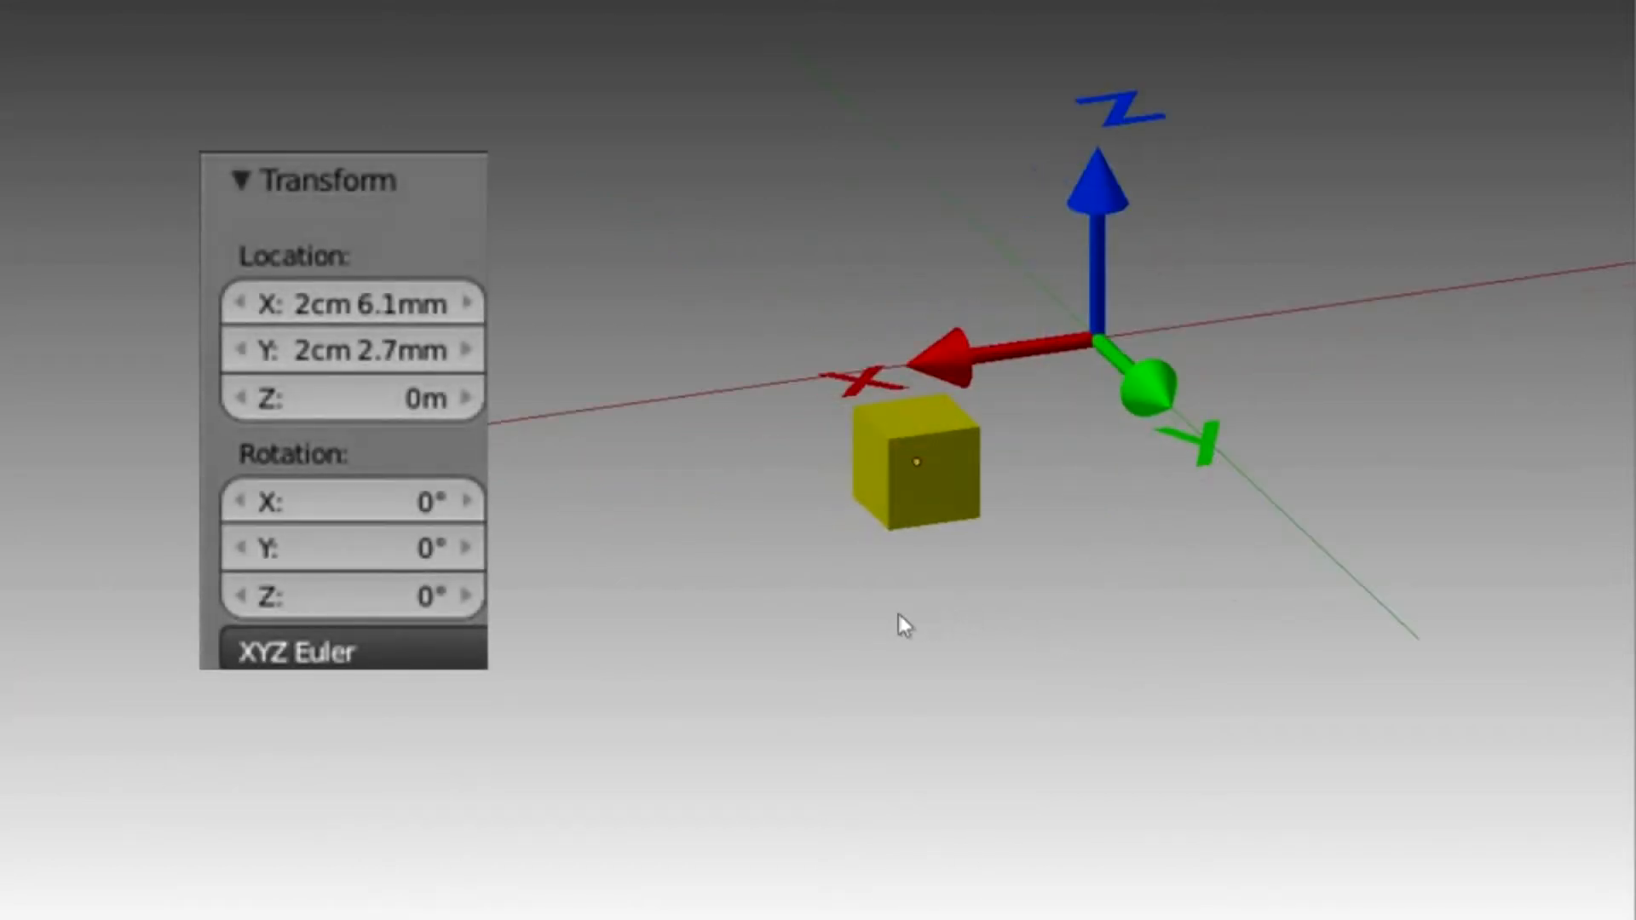
Step: Move the yellow cube off the origin and tilt it about 161° around Y
left_click_drag(904, 623, 1063, 639)
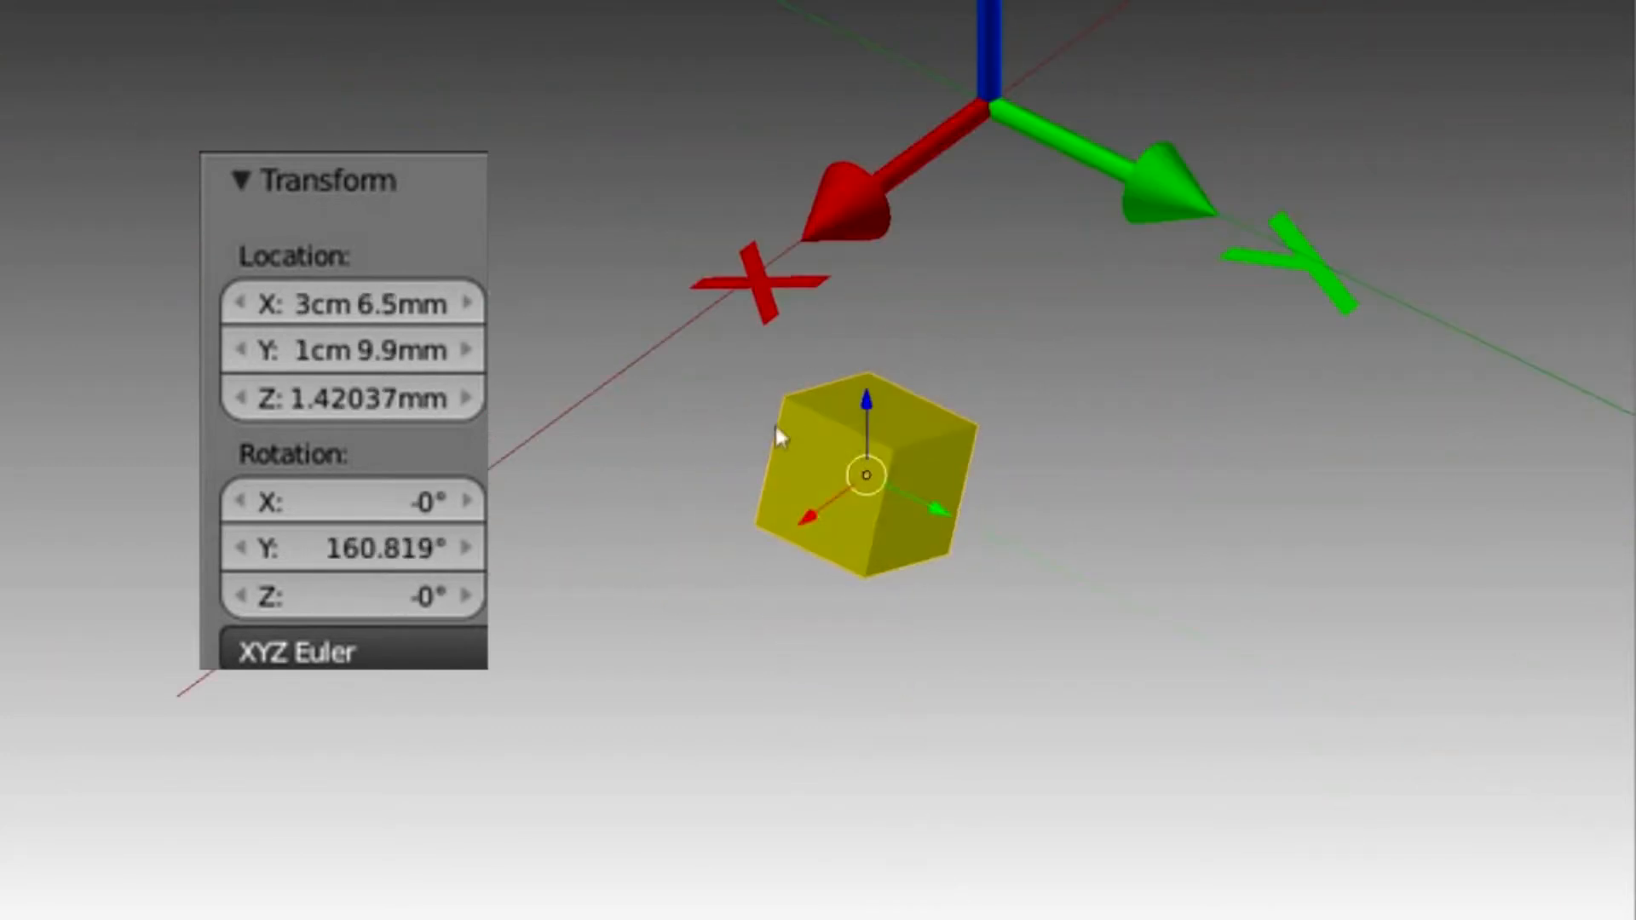
left_click_drag(866, 476, 636, 570)
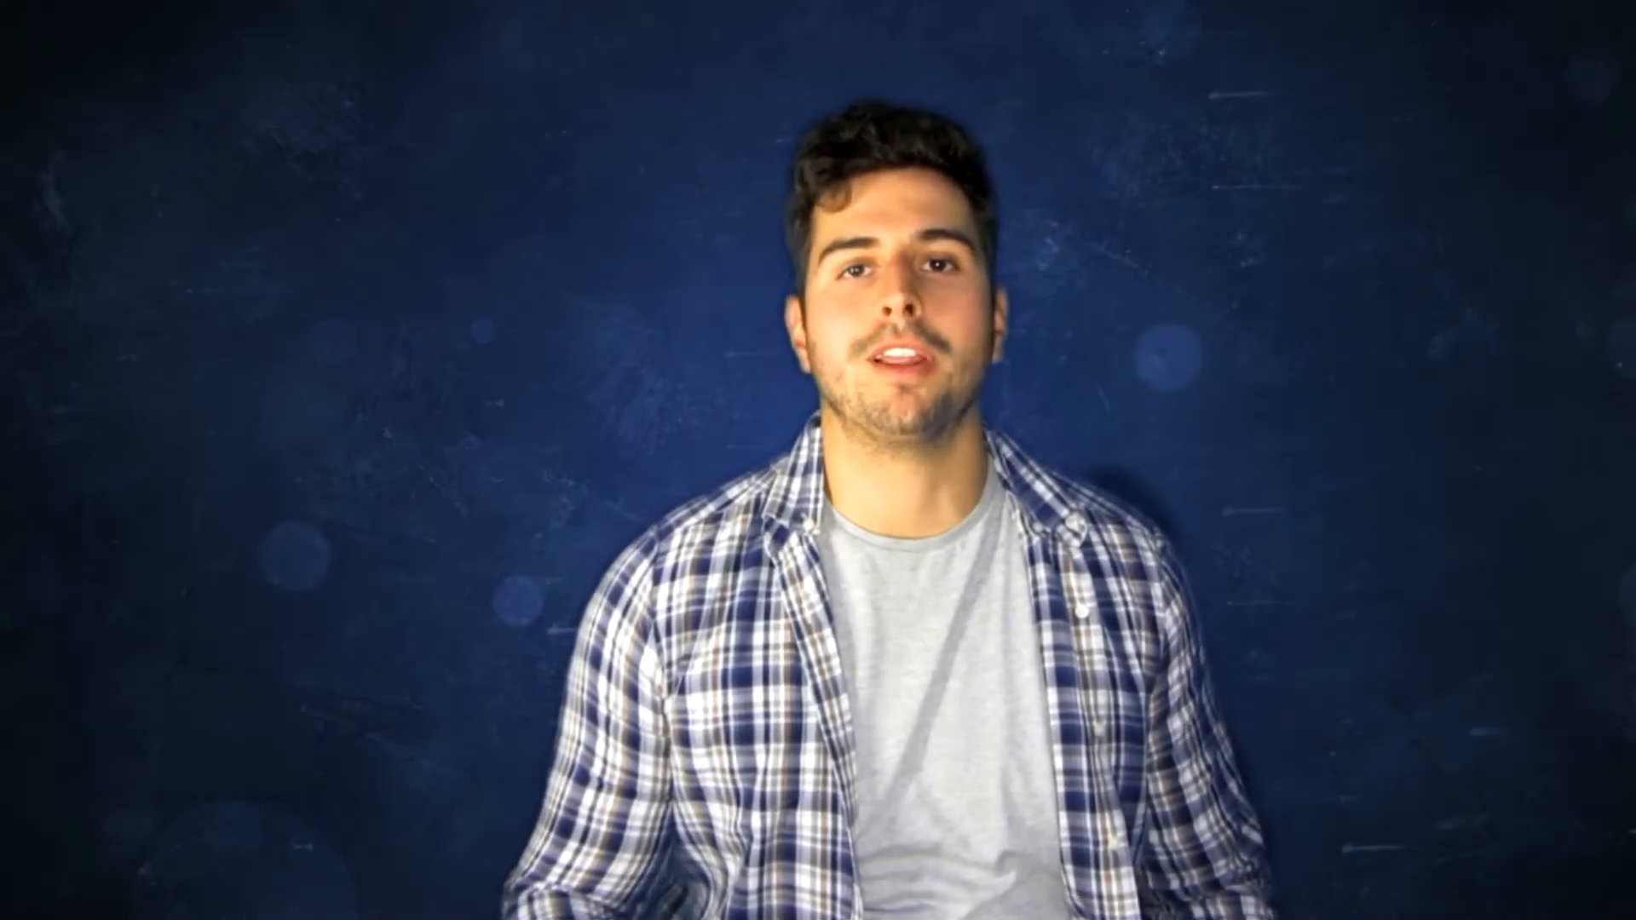
type("Robot model")
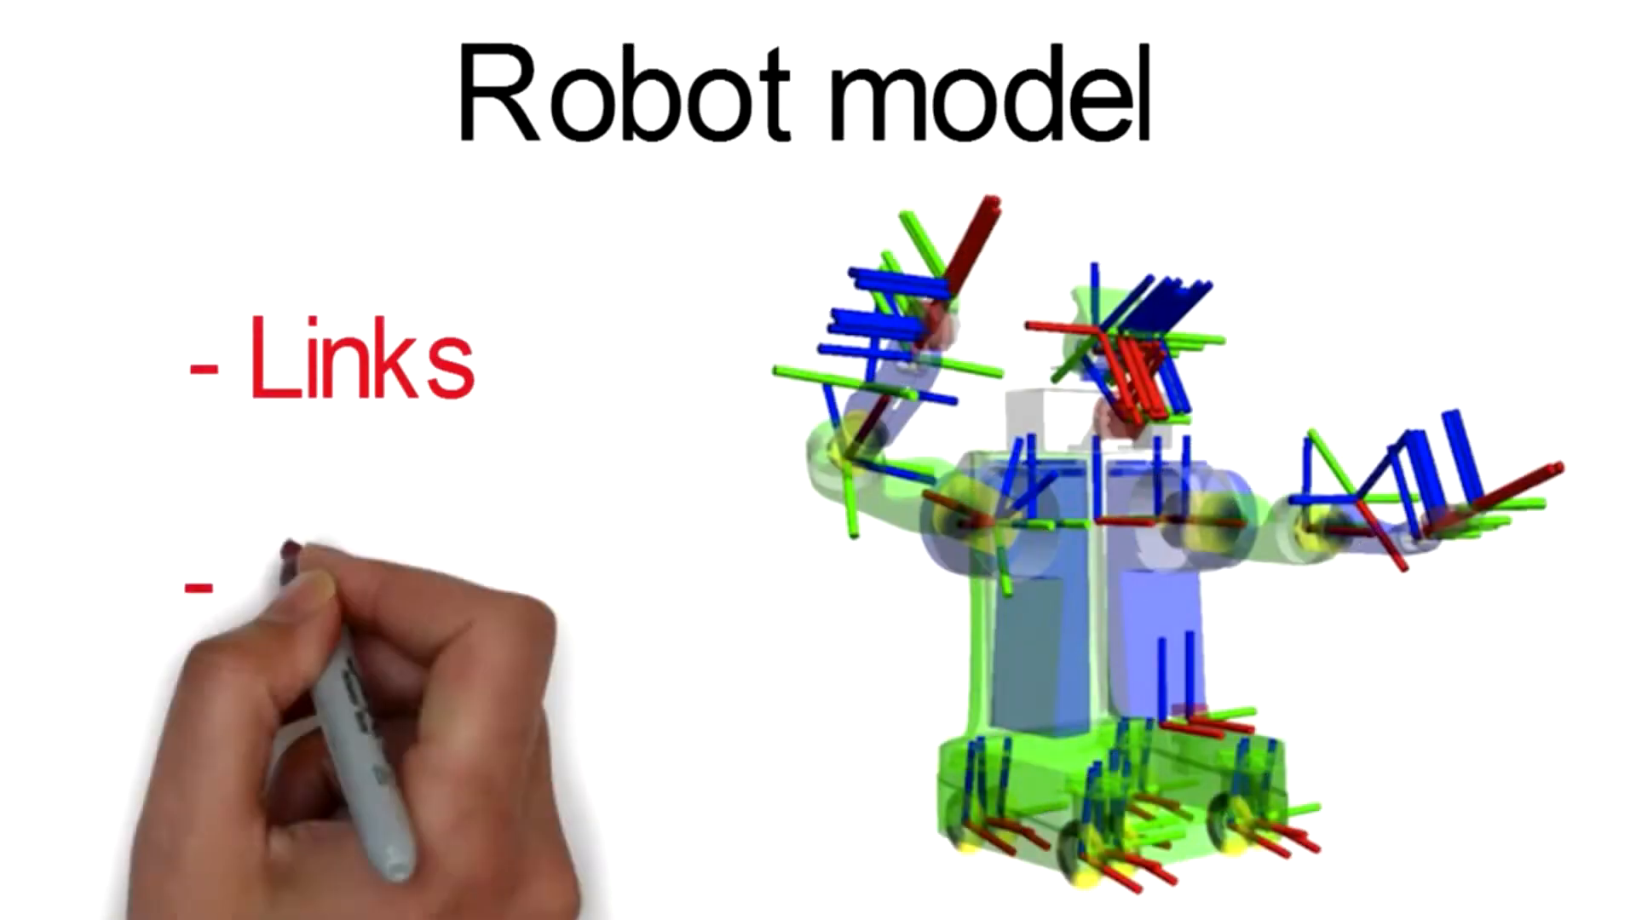
type("Joints")
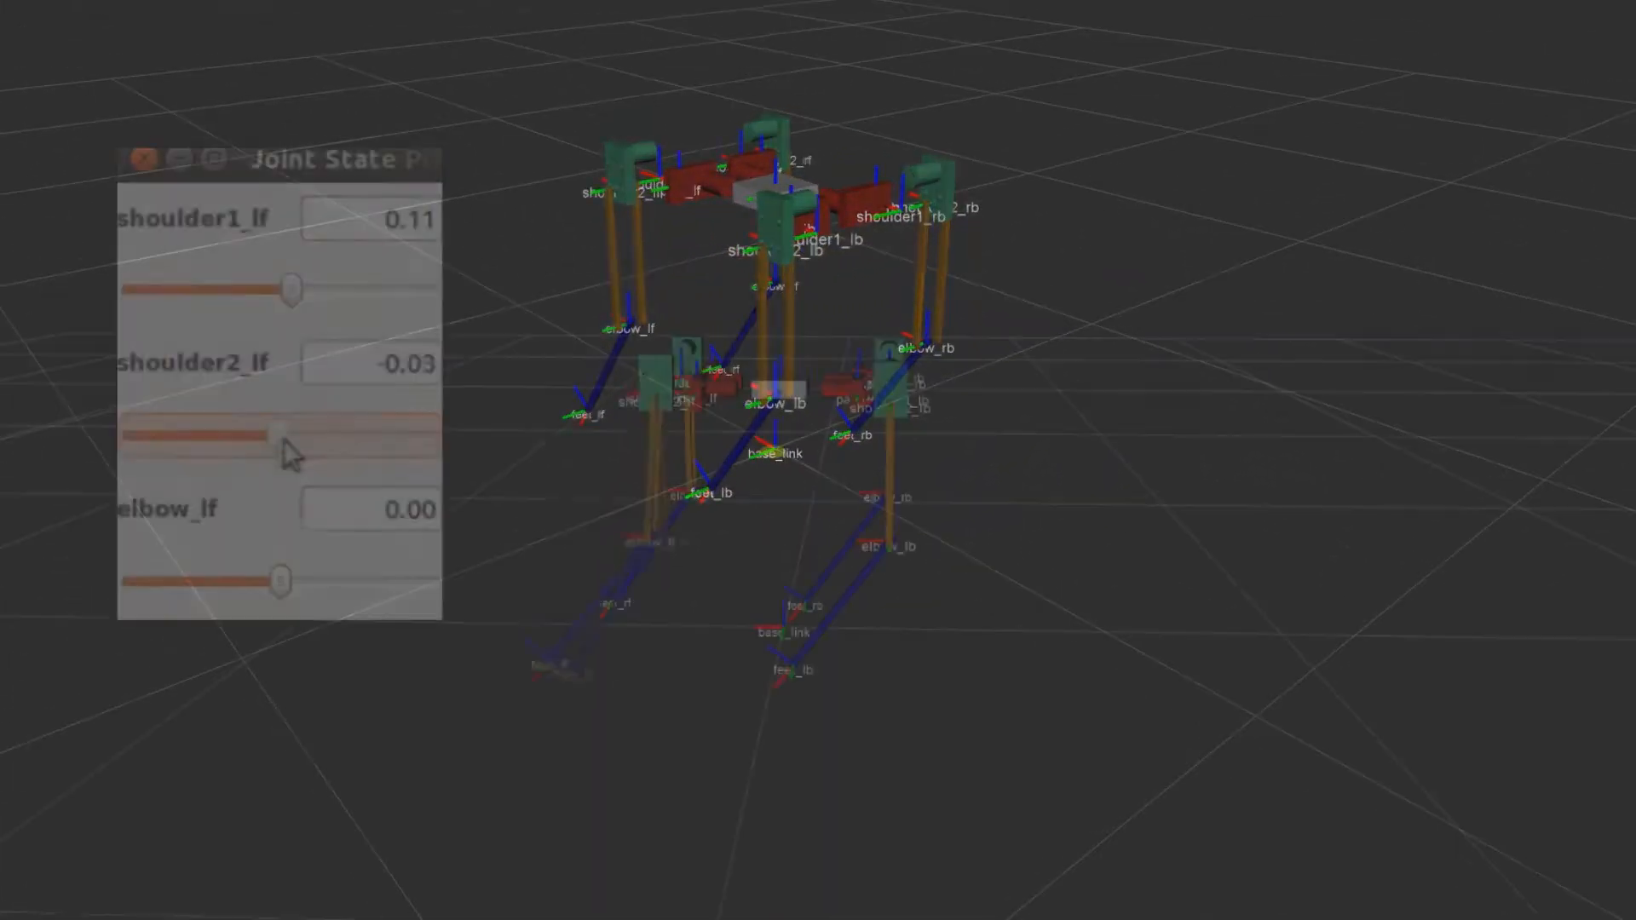
Step: Drag the shoulder2_lf slider to 0.48 to swing the left-front leg
left_click_drag(276, 438, 339, 438)
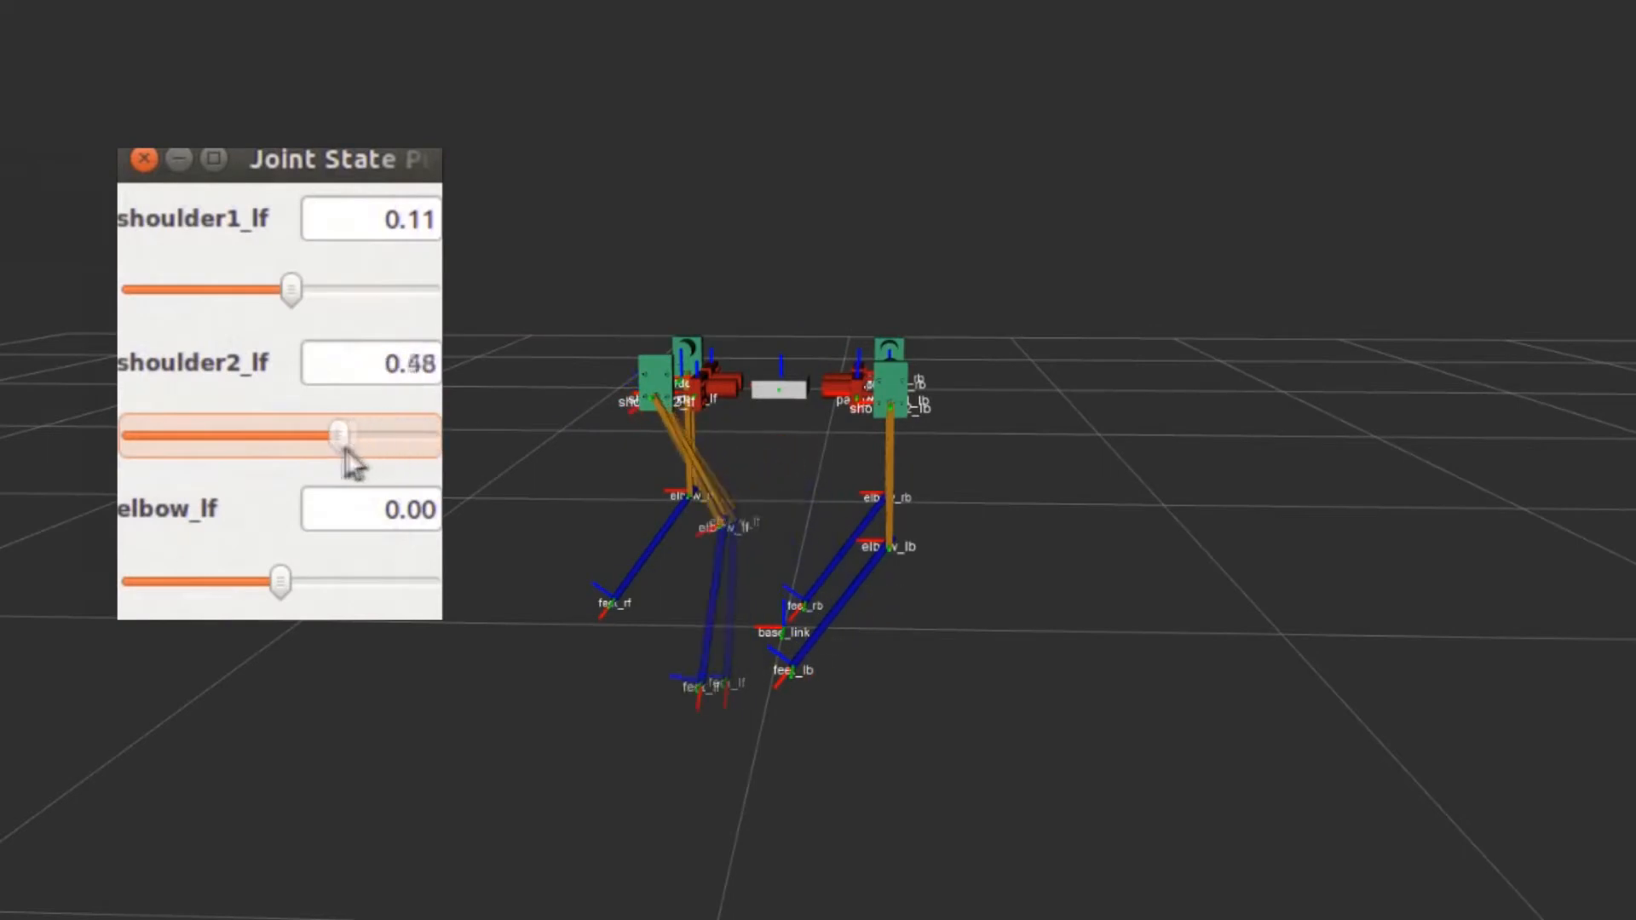